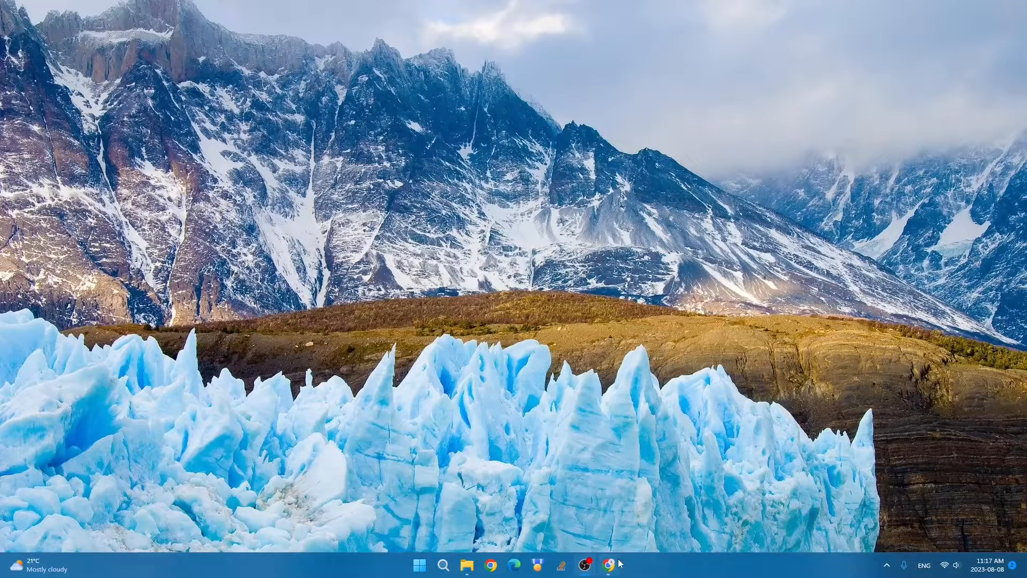
Step: Bring up Google Chrome showing the ubuntu-mate.org home page
{"action": "left_click", "coordinate": [606, 565]}
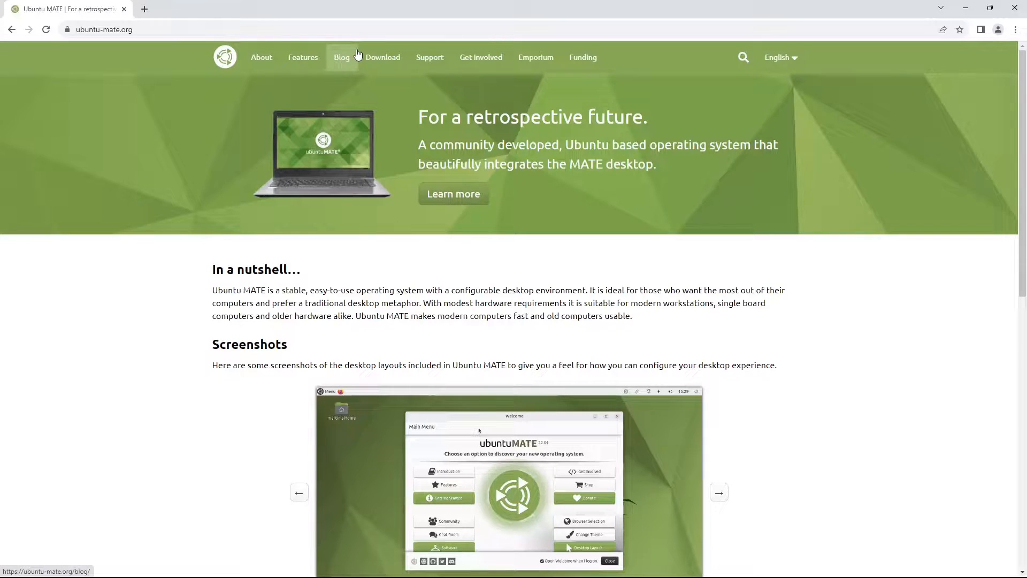
Step: Go to the Ubuntu MATE Download section for the 22.04.2 LTS amd64 release
{"action": "left_click", "coordinate": [383, 57]}
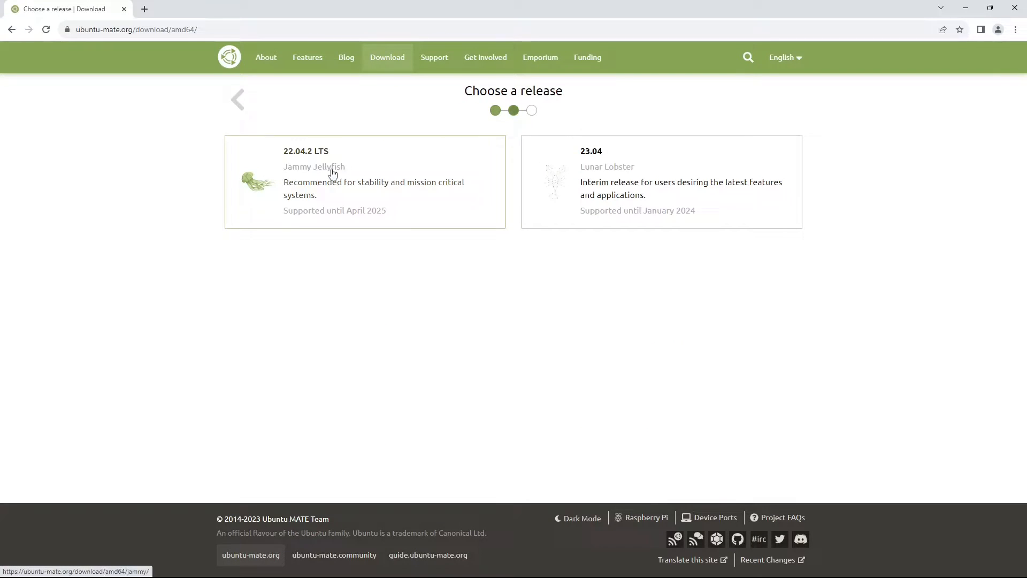
{"action": "mouse_move", "coordinate": [536, 90]}
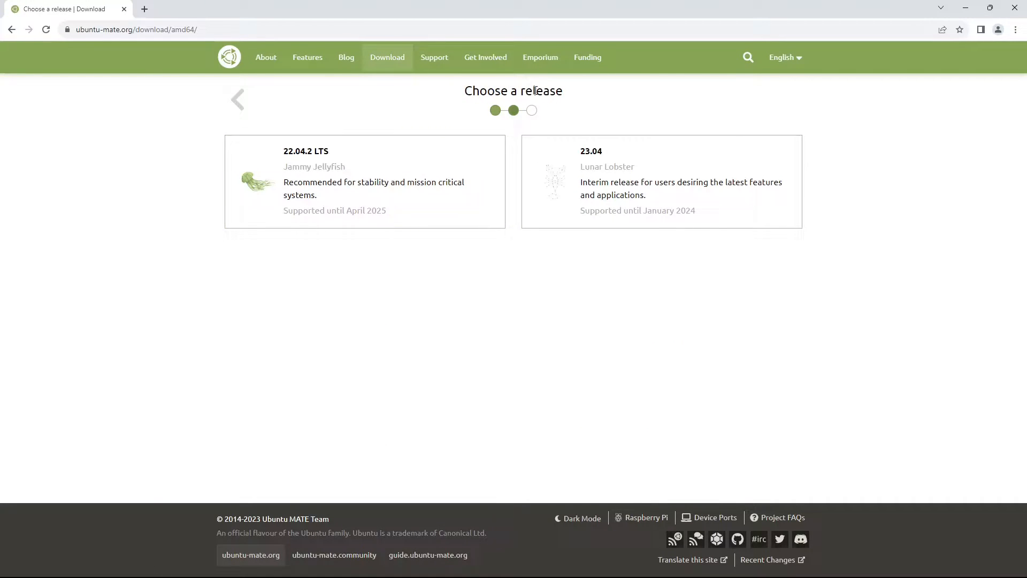
{"action": "mouse_move", "coordinate": [278, 176]}
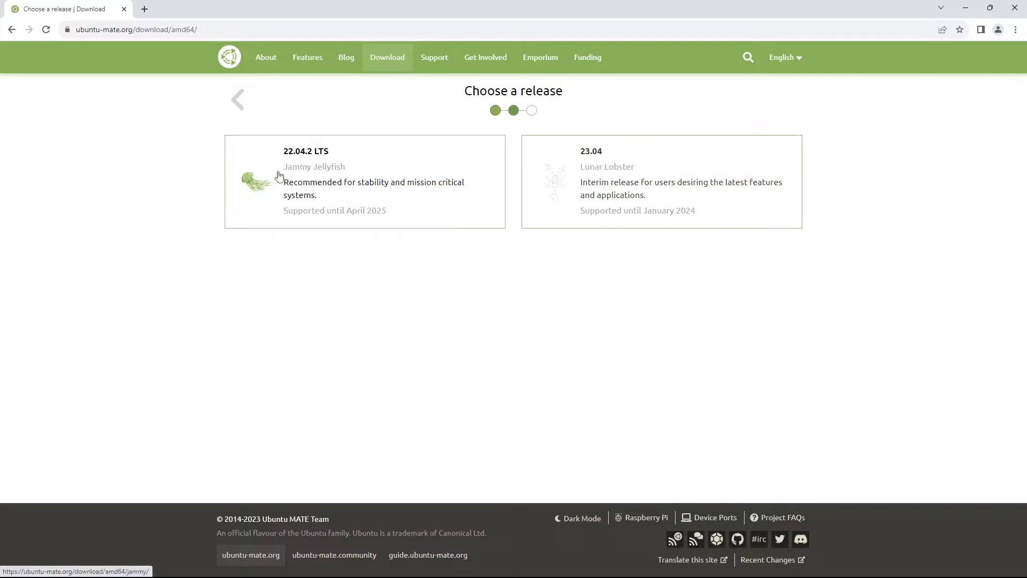
{"action": "mouse_move", "coordinate": [397, 277]}
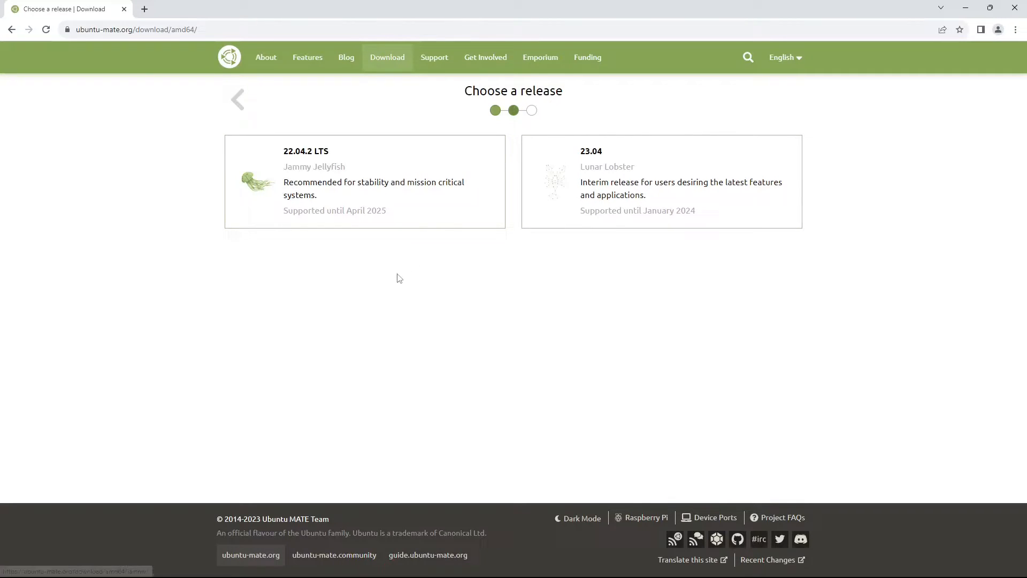
{"action": "mouse_move", "coordinate": [319, 156]}
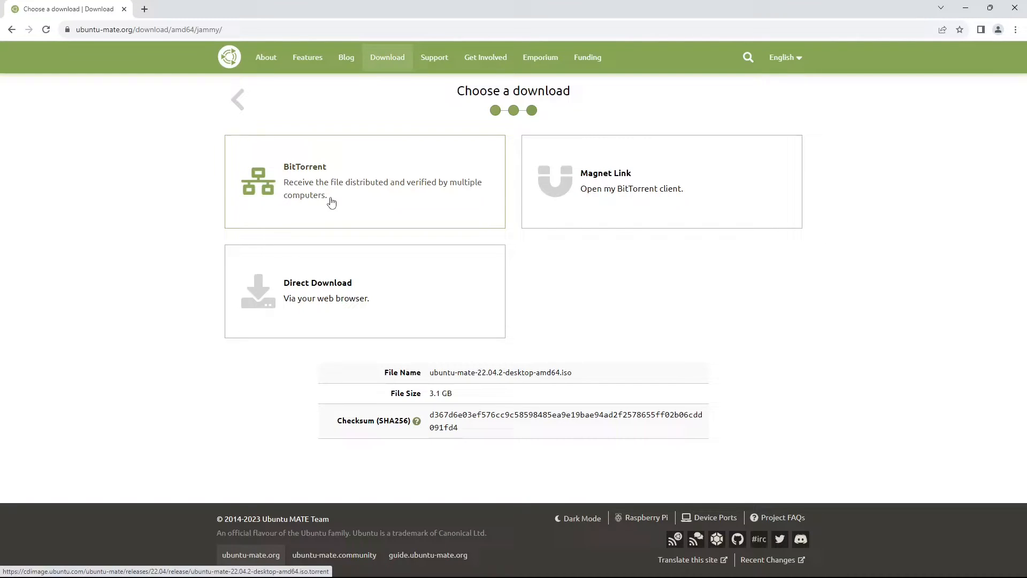
{"action": "mouse_move", "coordinate": [387, 334]}
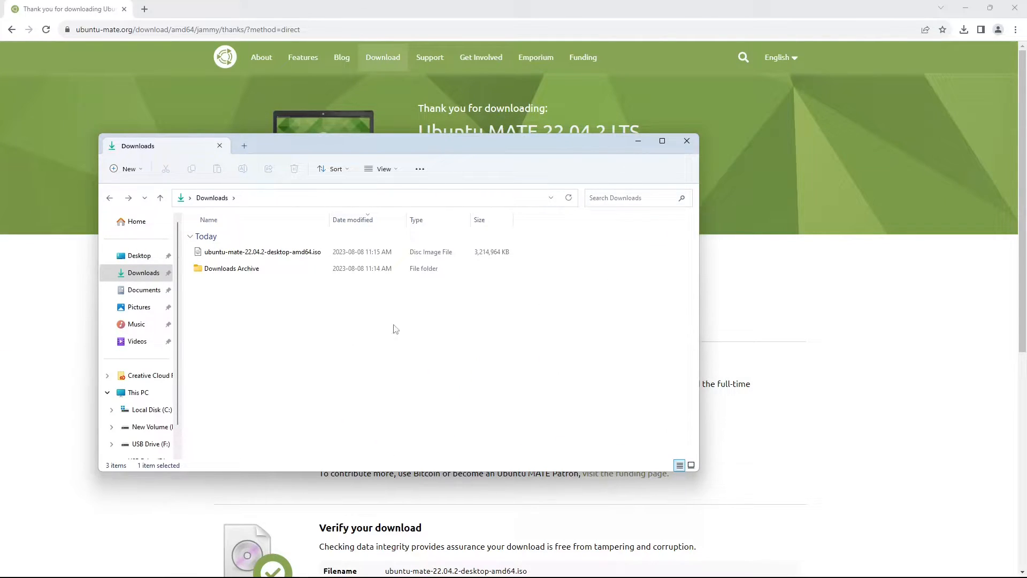
{"action": "mouse_move", "coordinate": [315, 251]}
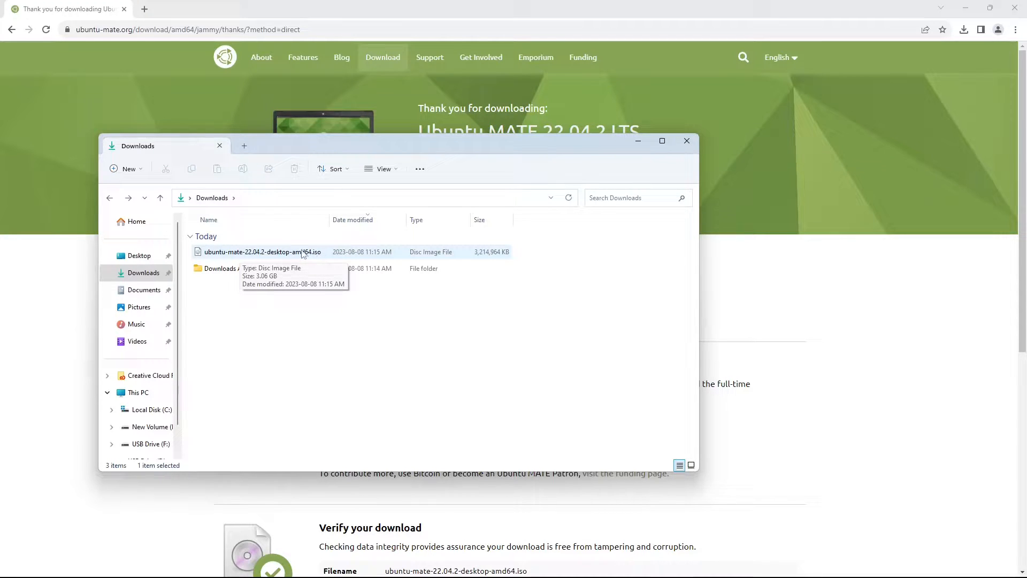
{"action": "mouse_move", "coordinate": [316, 263]}
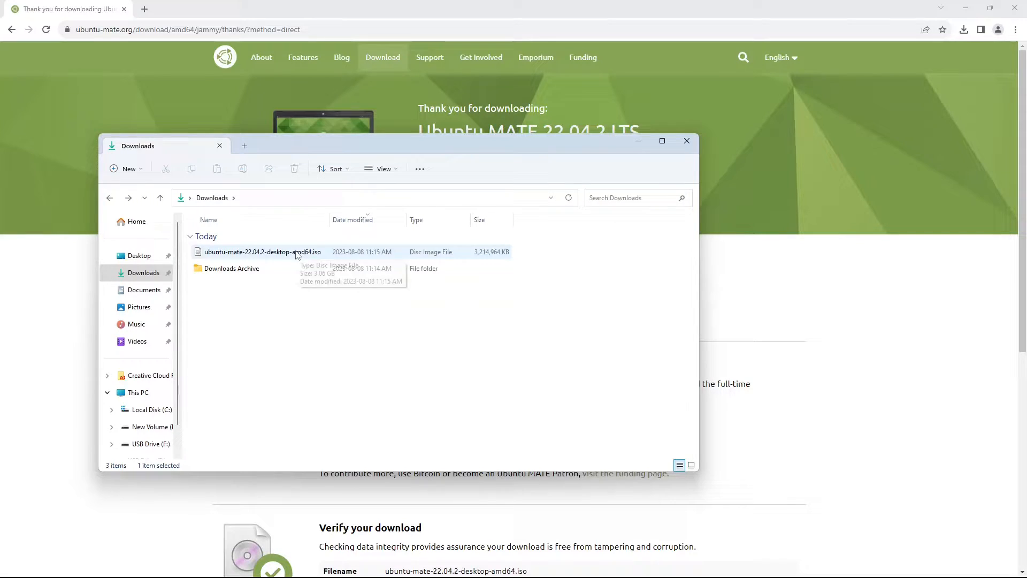
Step: Close the Downloads folder after checking the 3.06 GB Ubuntu MATE ISO is there
{"action": "left_click", "coordinate": [687, 142]}
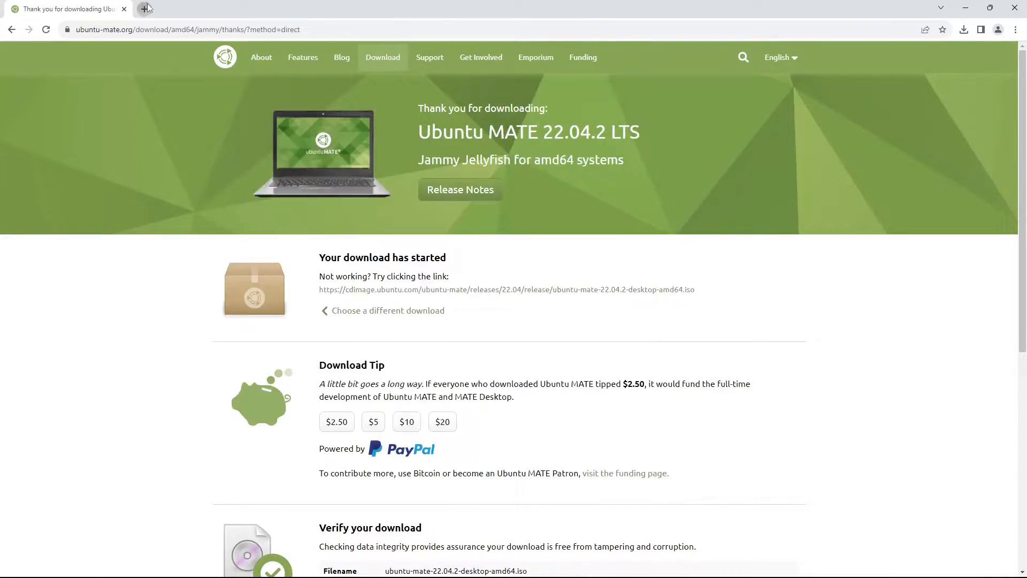
Step: Search 'etcher', reach etcher.balena.io and download the Windows x86|x64 Etcher installer
{"action": "left_click", "coordinate": [143, 9]}
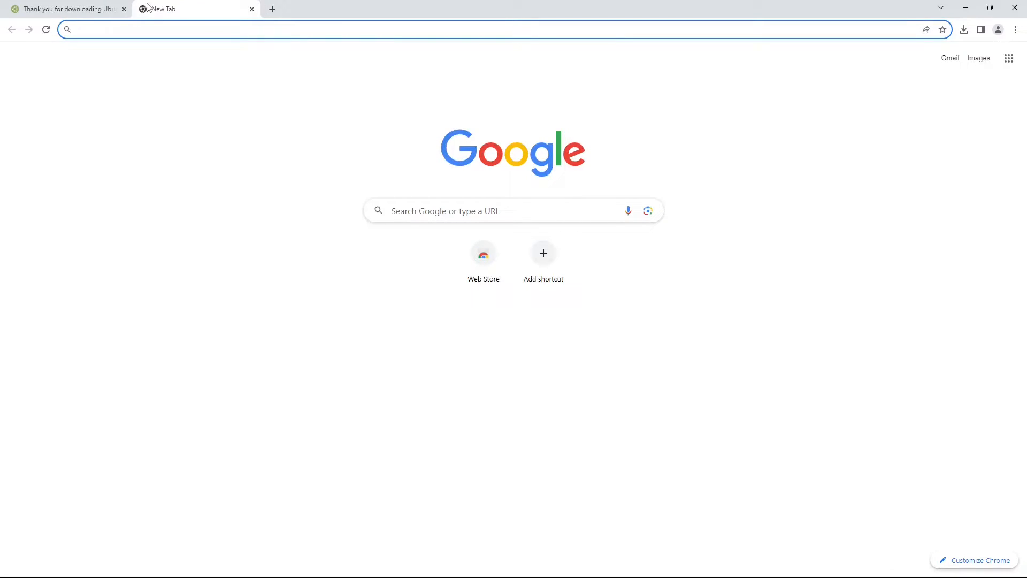
{"action": "type", "text": "etcher.balena.io"}
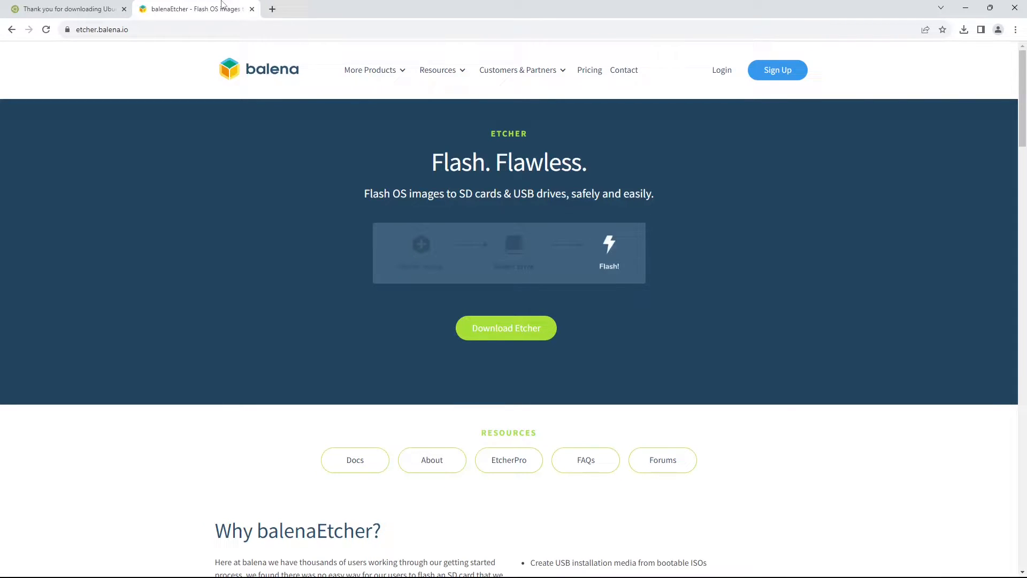
{"action": "mouse_move", "coordinate": [256, 88]}
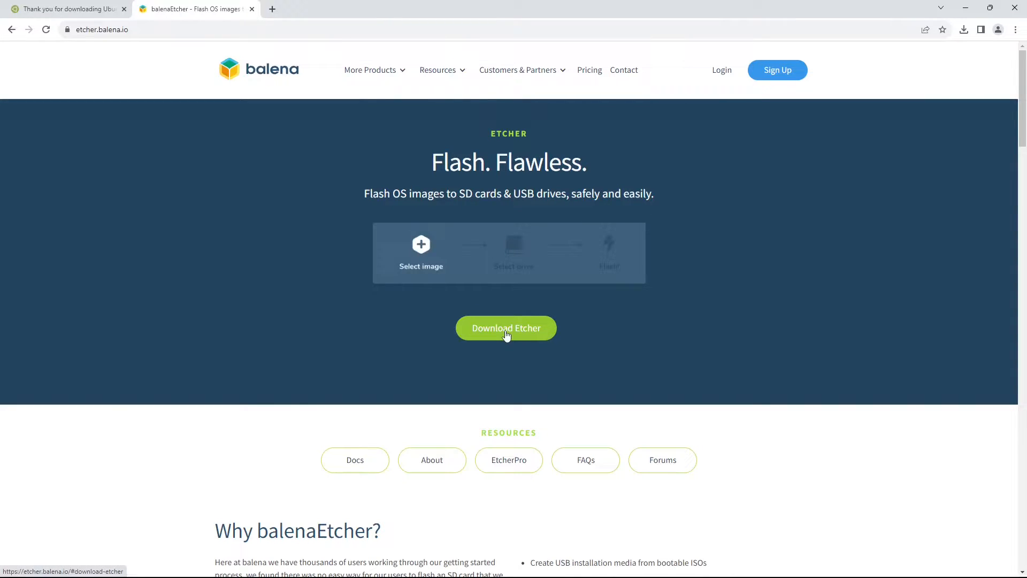
{"action": "left_click", "coordinate": [506, 328]}
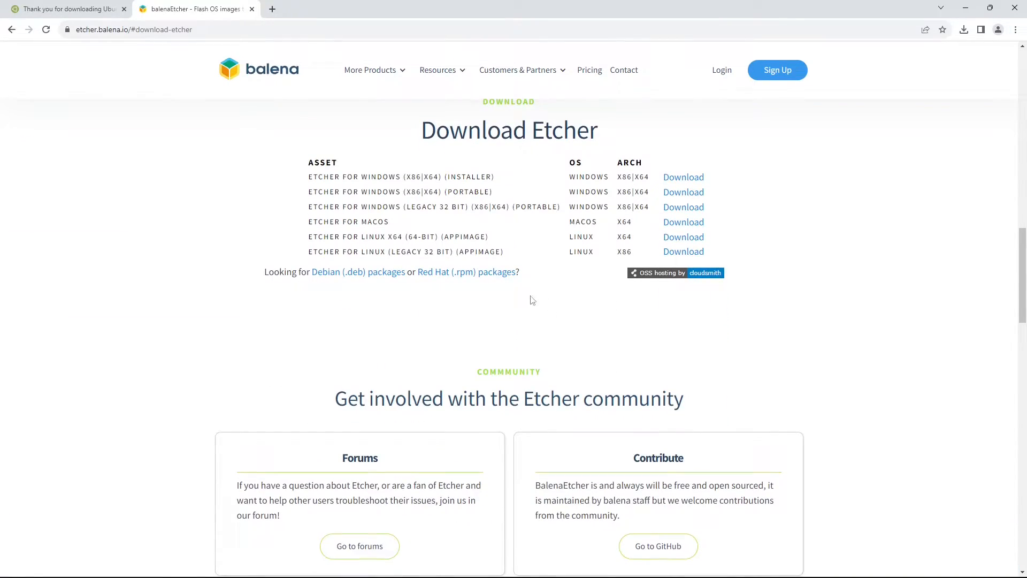
{"action": "mouse_move", "coordinate": [413, 180]}
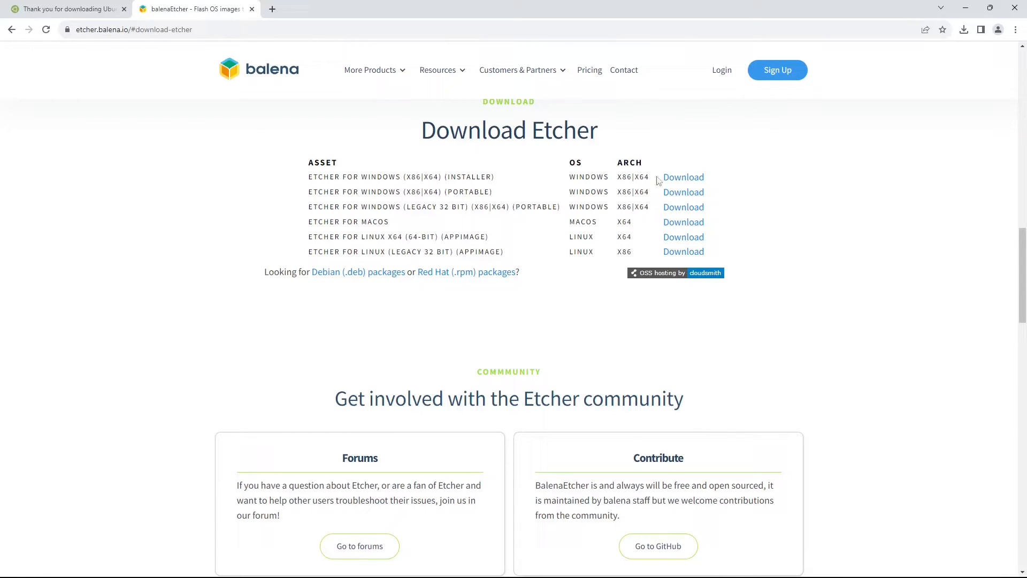
{"action": "left_click", "coordinate": [683, 176]}
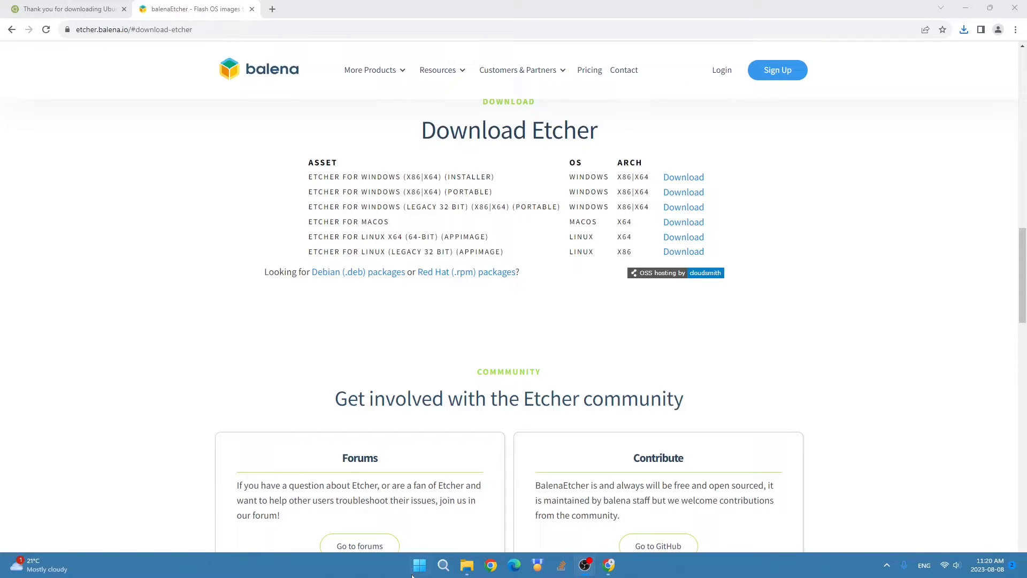
Step: Run balenaEtcher-Setup-1.18.11.exe from Downloads and accept its license agreement
{"action": "left_click", "coordinate": [466, 565]}
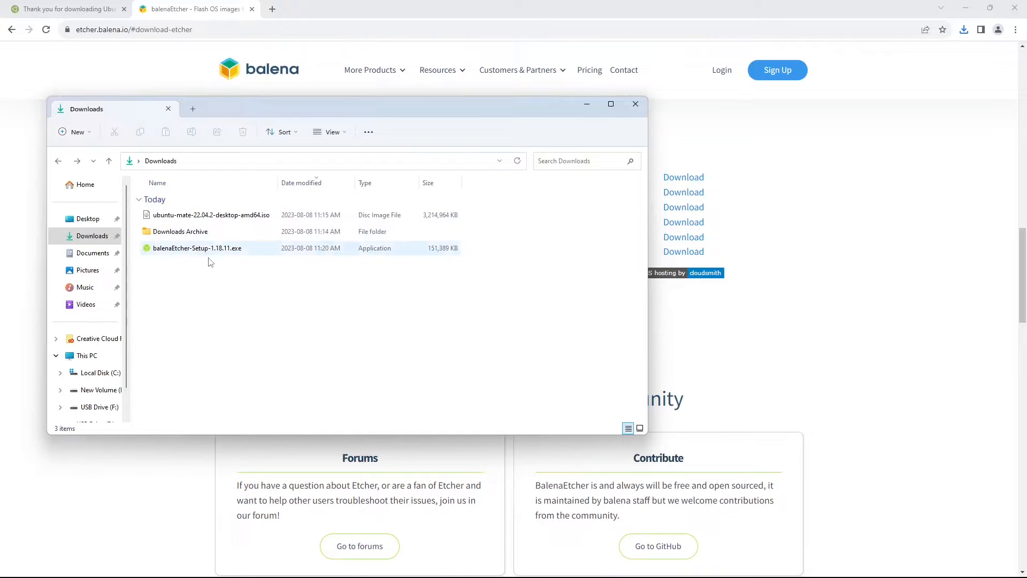
{"action": "left_click", "coordinate": [197, 248]}
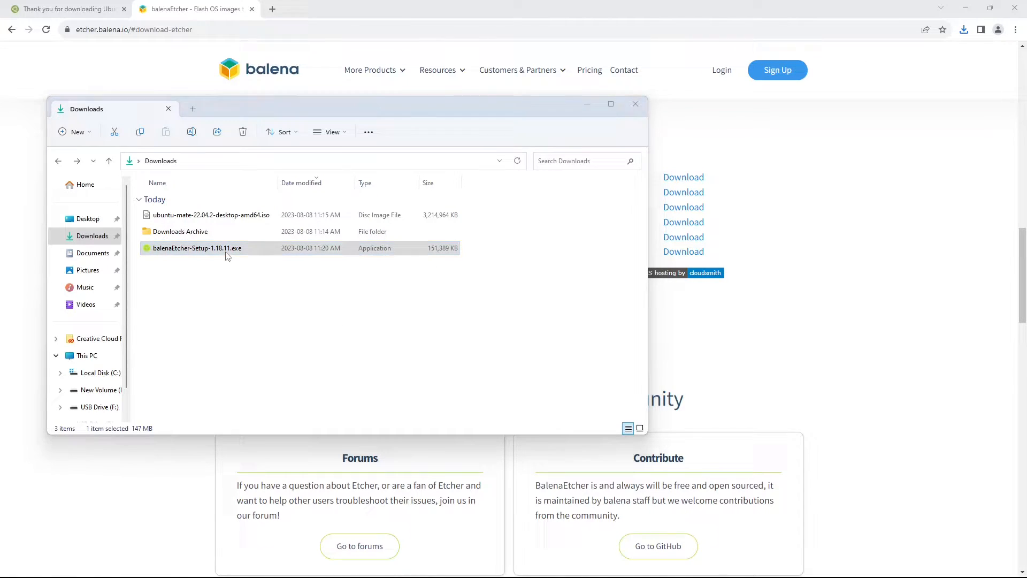
{"action": "double_click", "coordinate": [197, 249]}
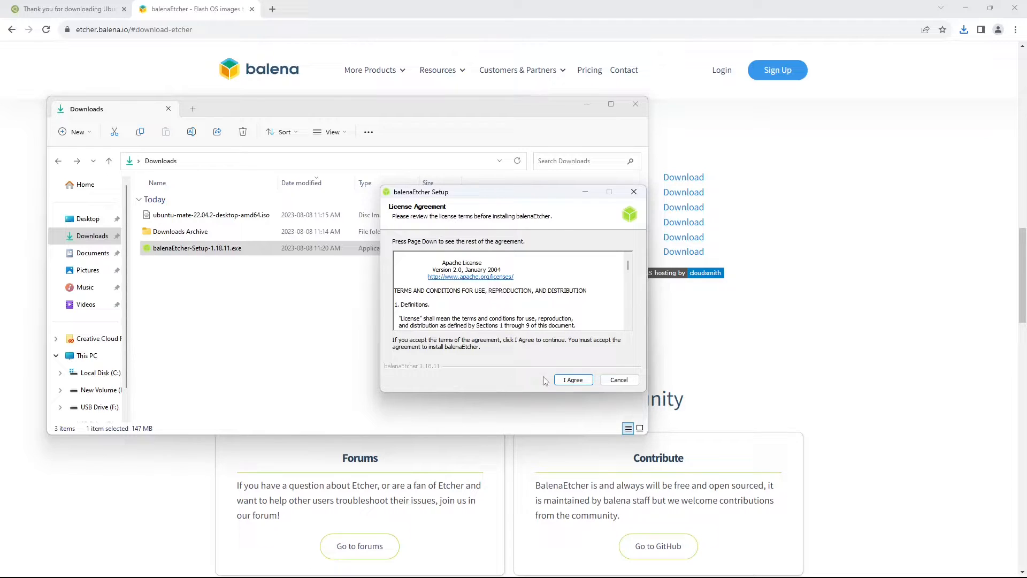
{"action": "left_click", "coordinate": [572, 379]}
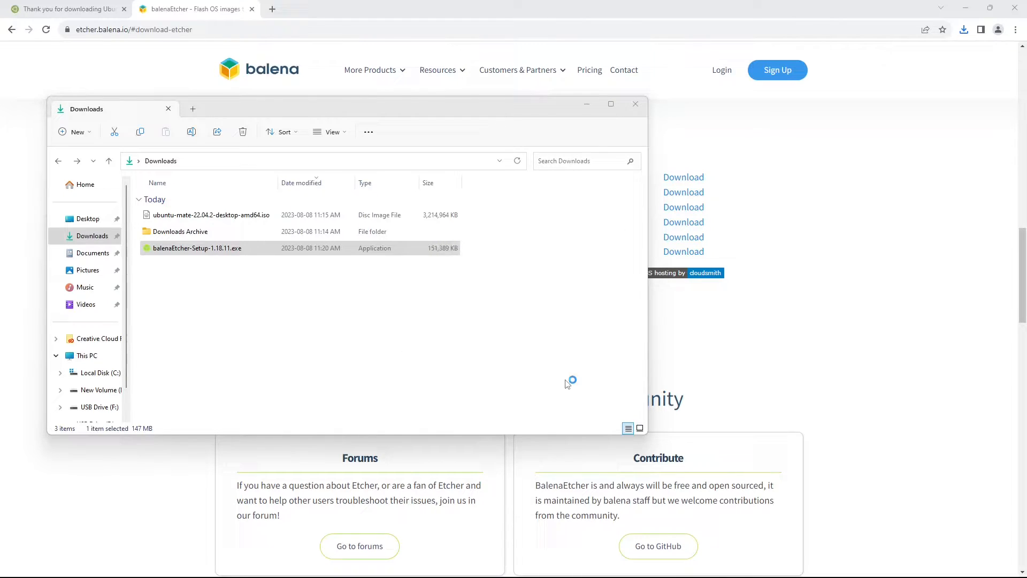
{"action": "double_click", "coordinate": [197, 248]}
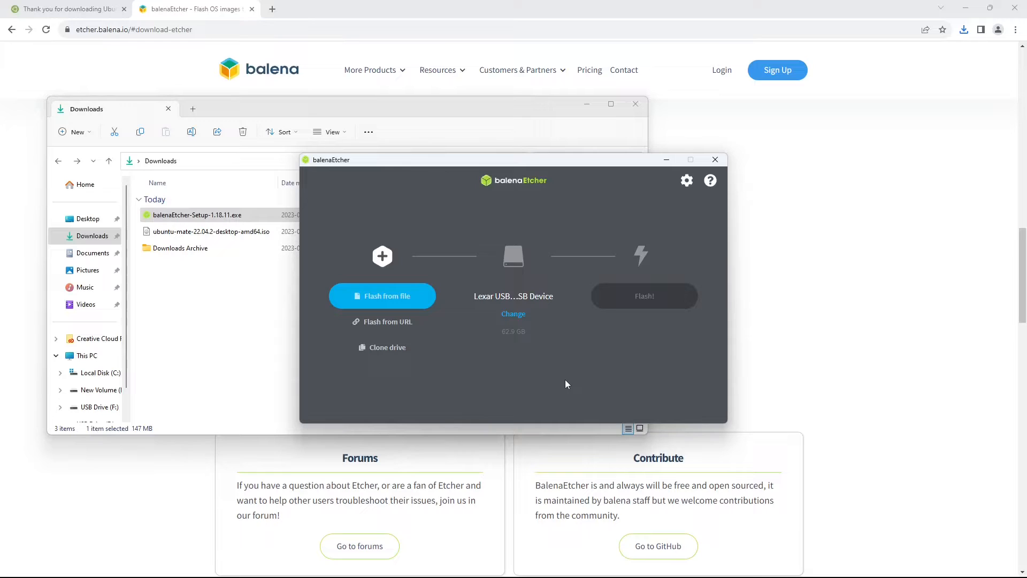
{"action": "mouse_move", "coordinate": [495, 167]}
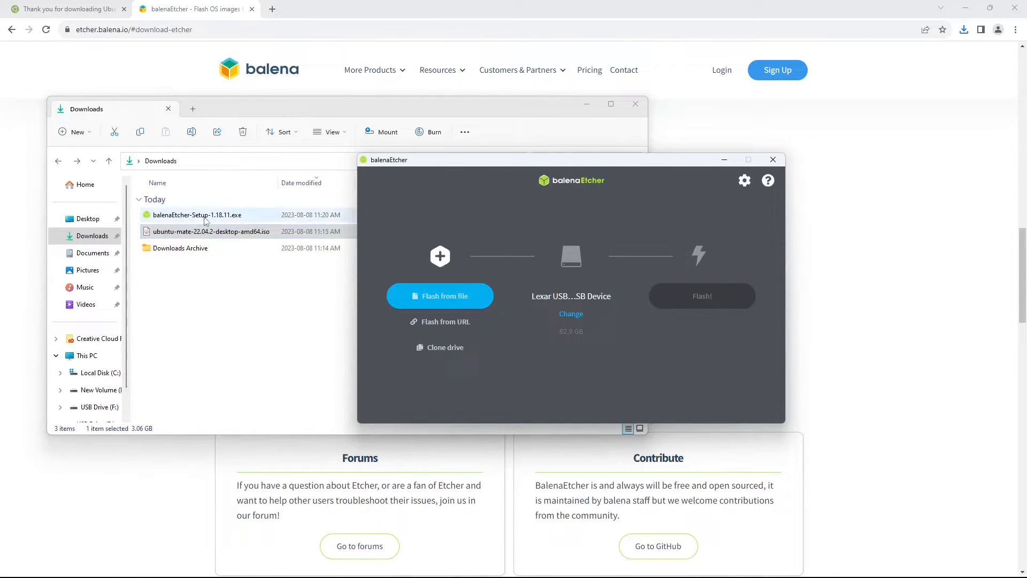
Step: Drag ubuntu-mate-22.04.2-desktop-amd64.iso into balenaEtcher as the image to flash
{"action": "left_click", "coordinate": [181, 231]}
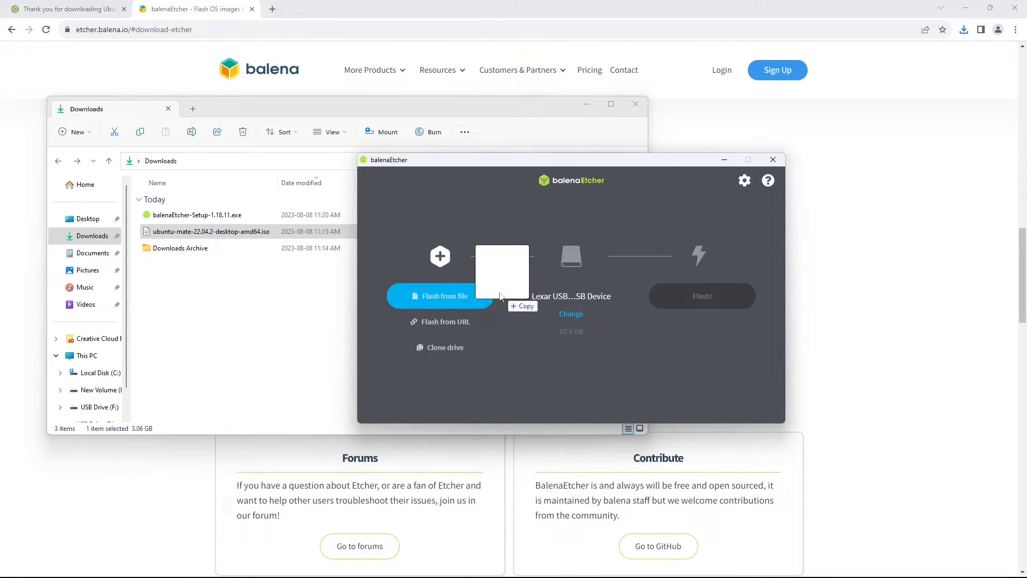
{"action": "left_click", "coordinate": [438, 295]}
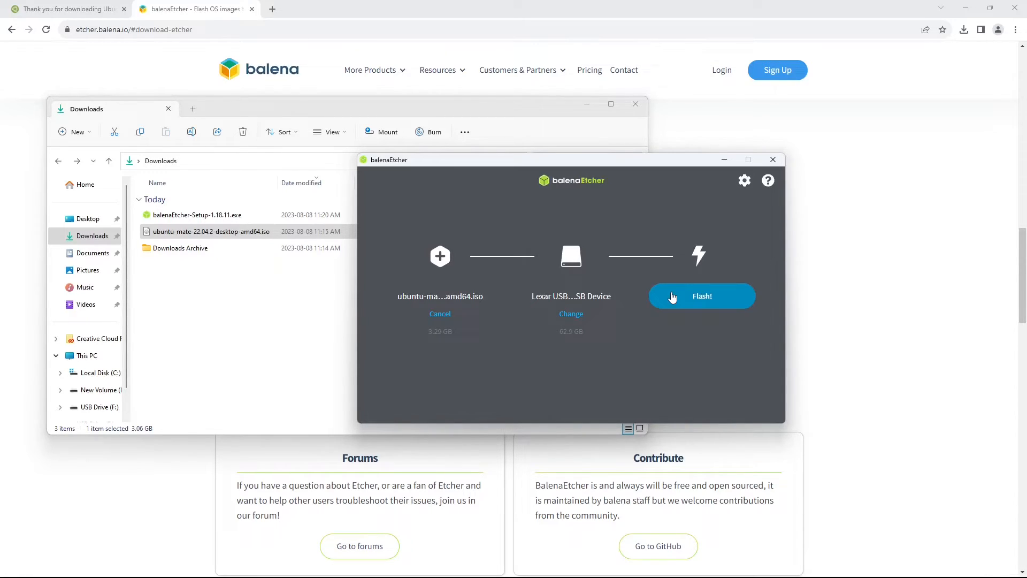
{"action": "mouse_move", "coordinate": [556, 294]}
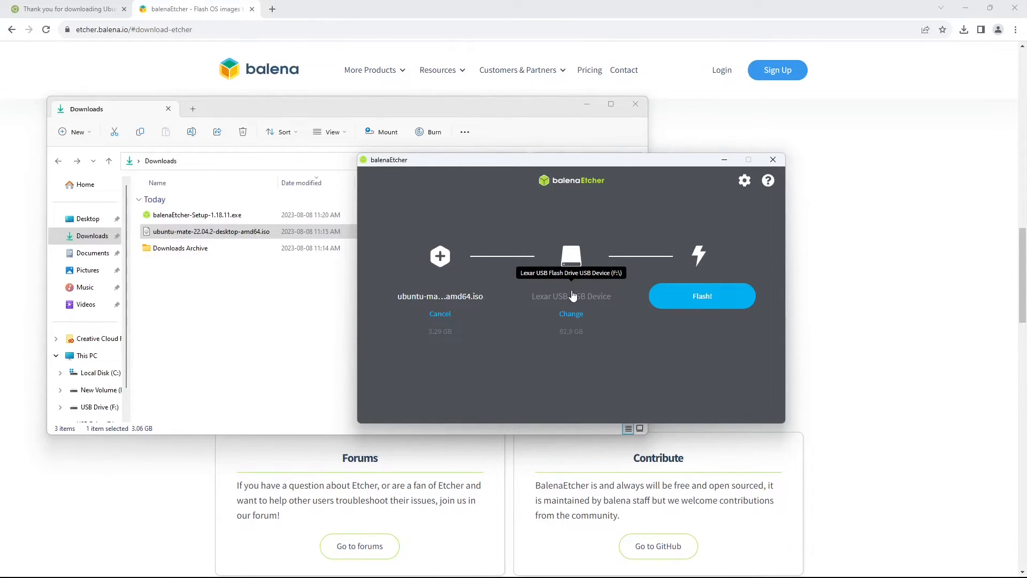
{"action": "mouse_move", "coordinate": [608, 330]}
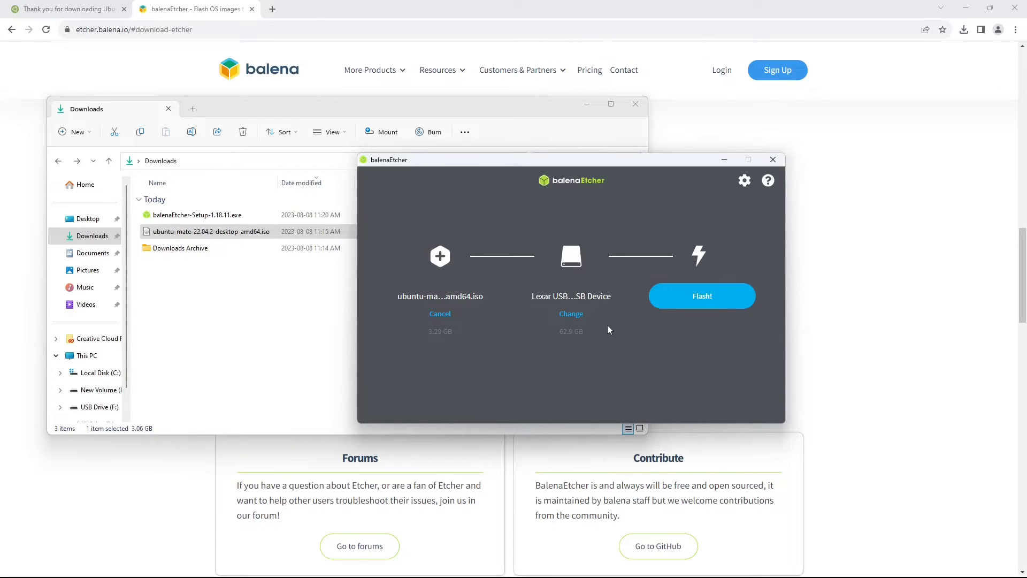
Step: Select the Lexar USB Flash Drive as target and start flashing the ISO onto it
{"action": "left_click", "coordinate": [571, 314]}
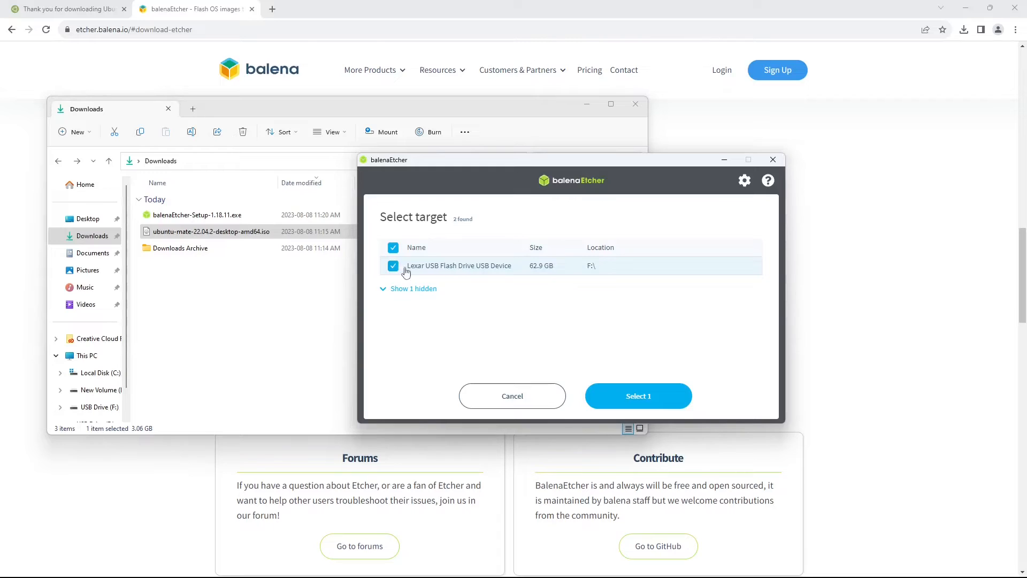
{"action": "left_click", "coordinate": [638, 396]}
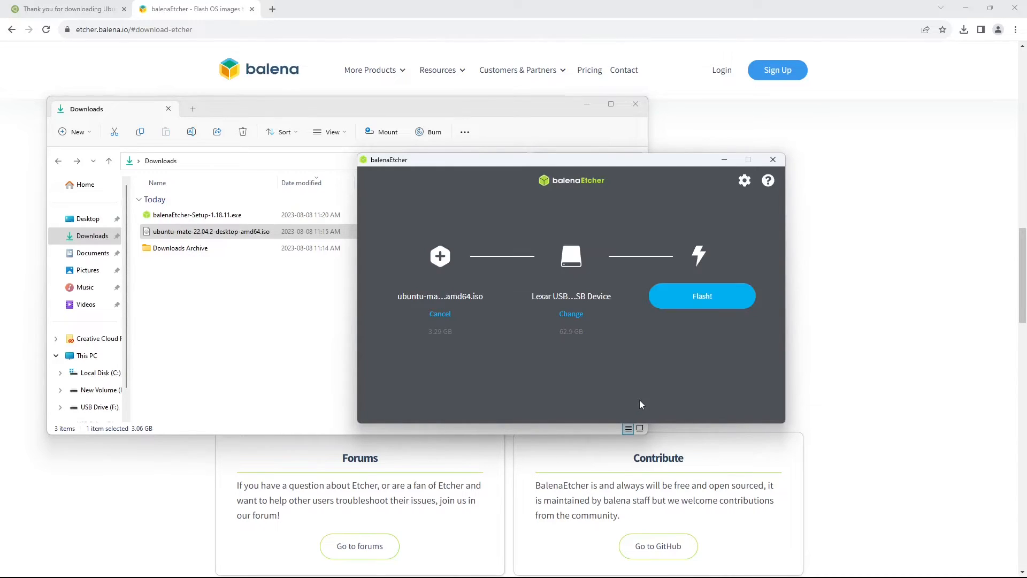
{"action": "mouse_move", "coordinate": [565, 301]}
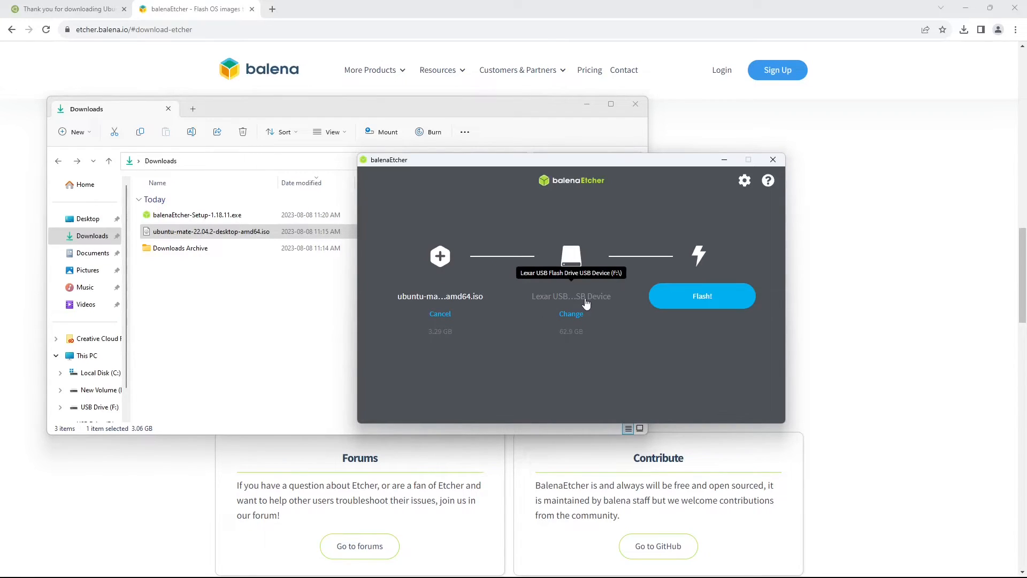
{"action": "mouse_move", "coordinate": [590, 309]}
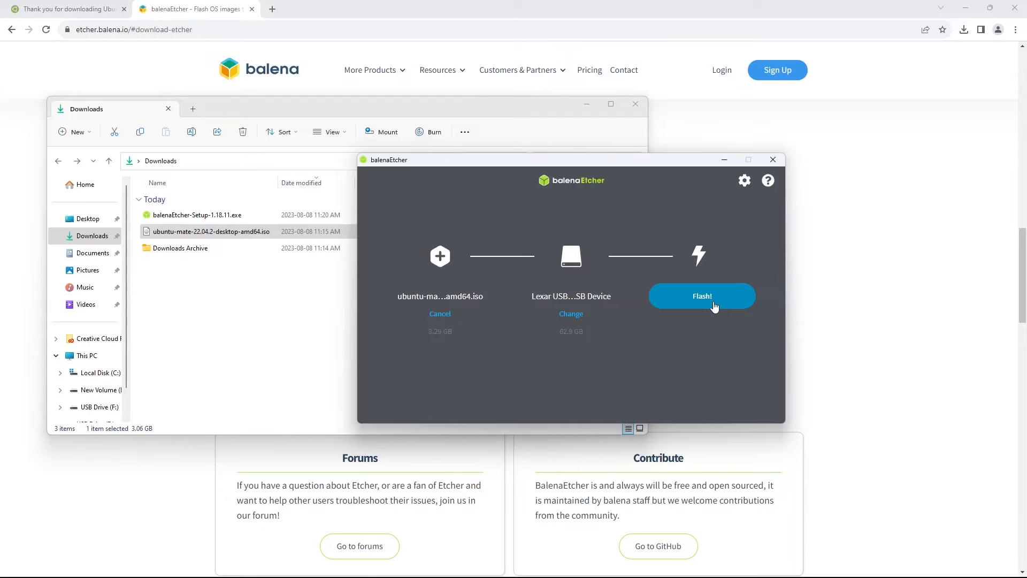
{"action": "left_click", "coordinate": [702, 295]}
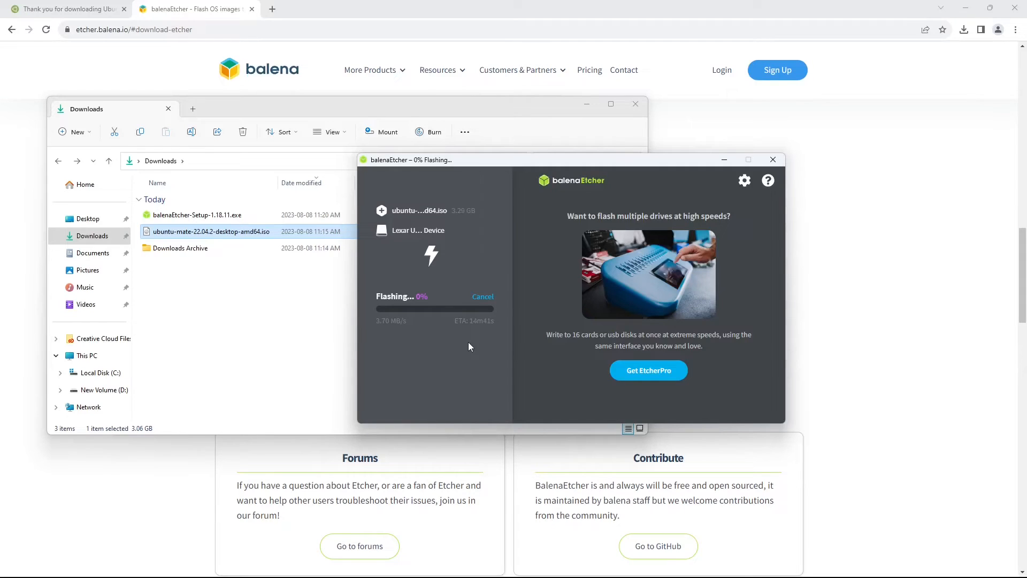